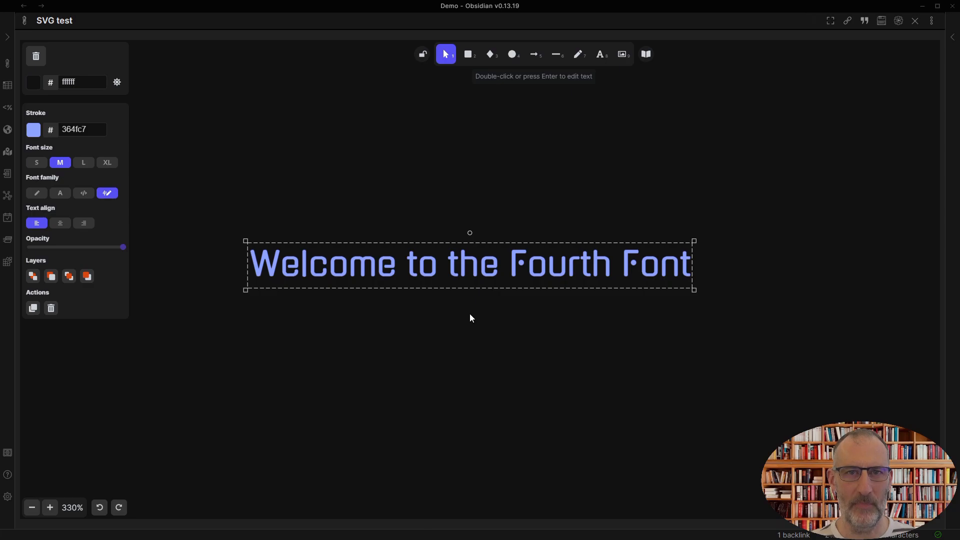
mouse_move(496, 280)
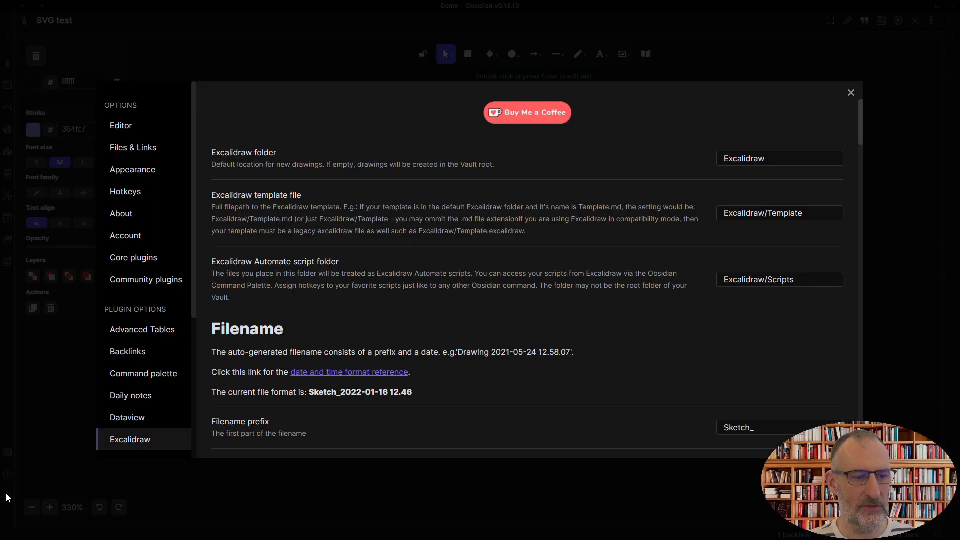
scroll("down", 3)
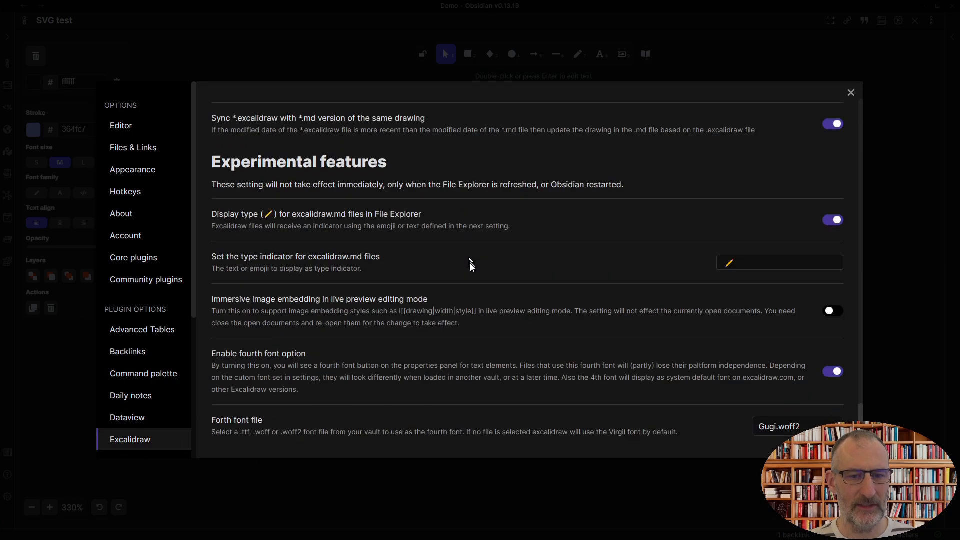
mouse_move(213, 168)
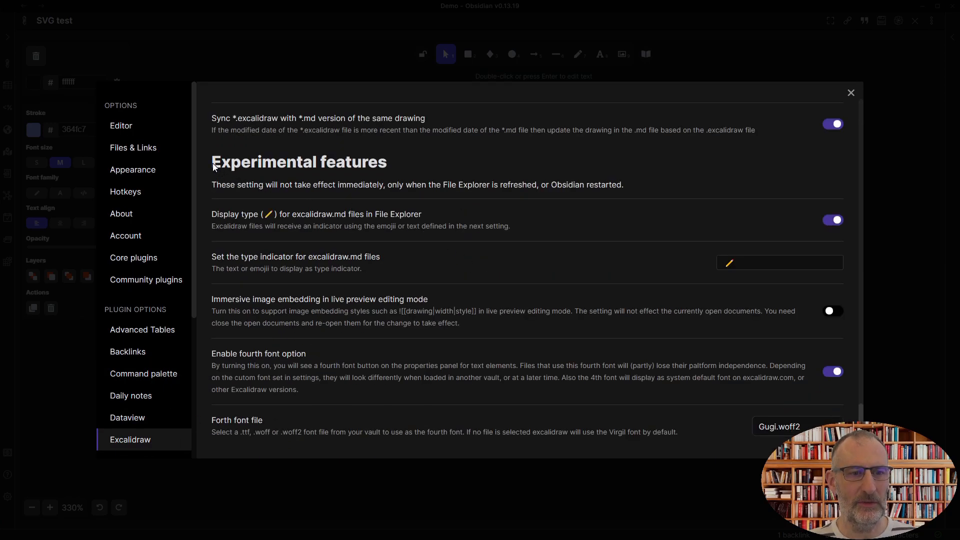
mouse_move(283, 454)
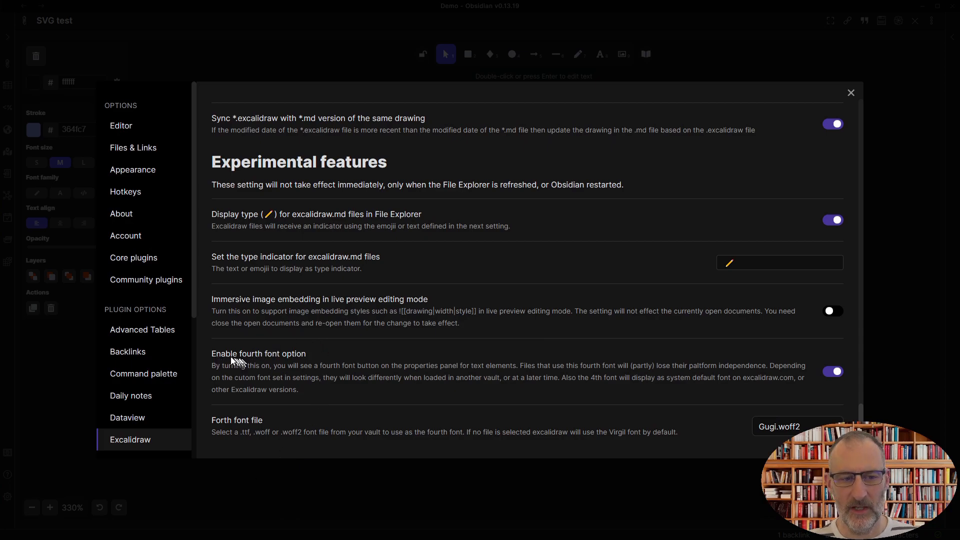
mouse_move(304, 361)
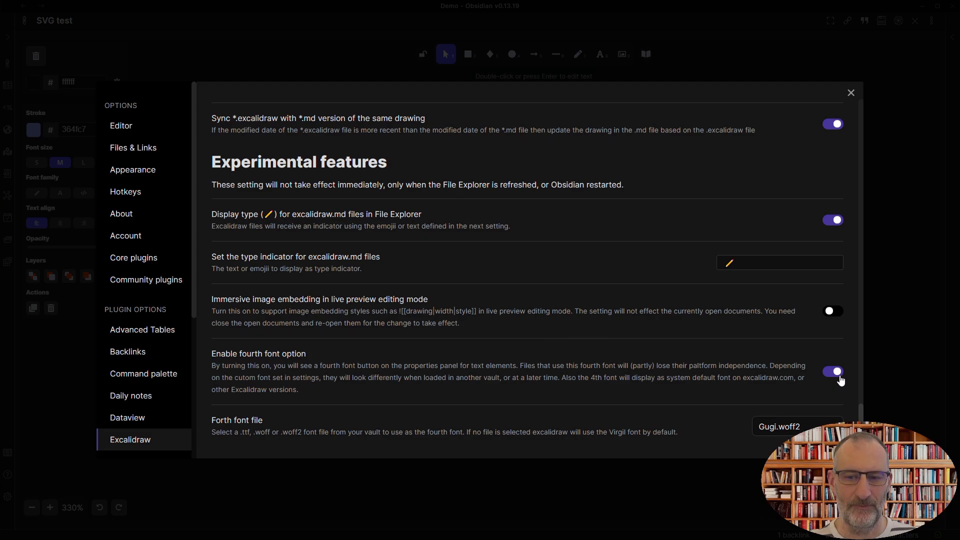
mouse_move(288, 359)
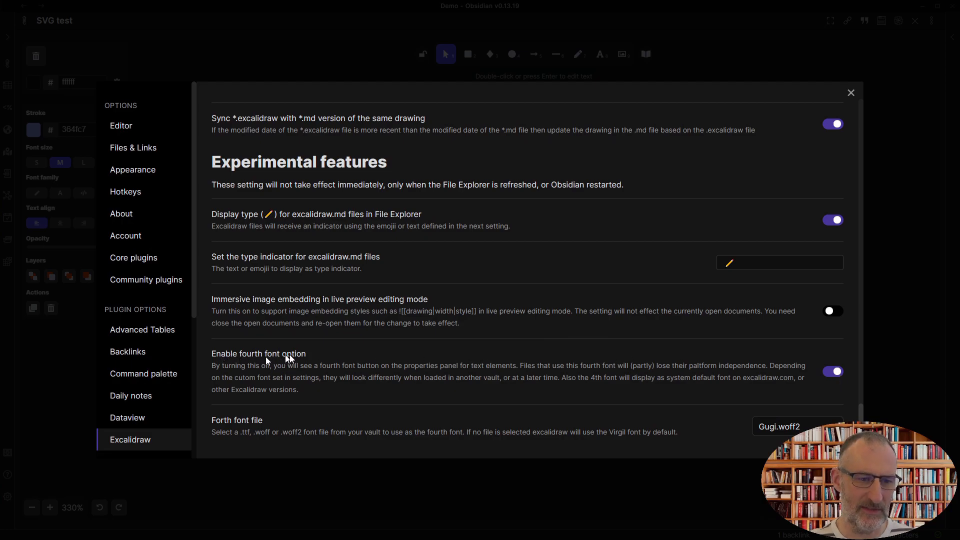
mouse_move(594, 430)
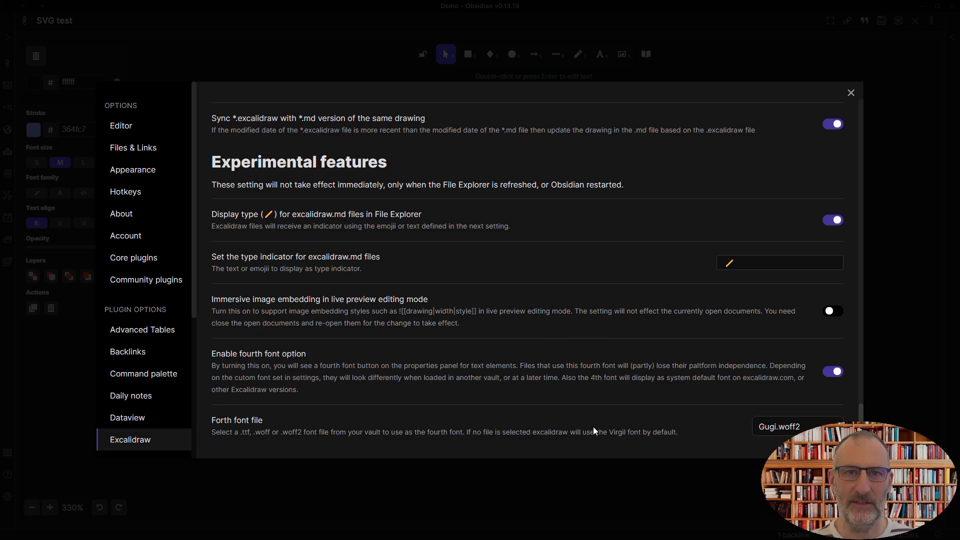
mouse_move(876, 413)
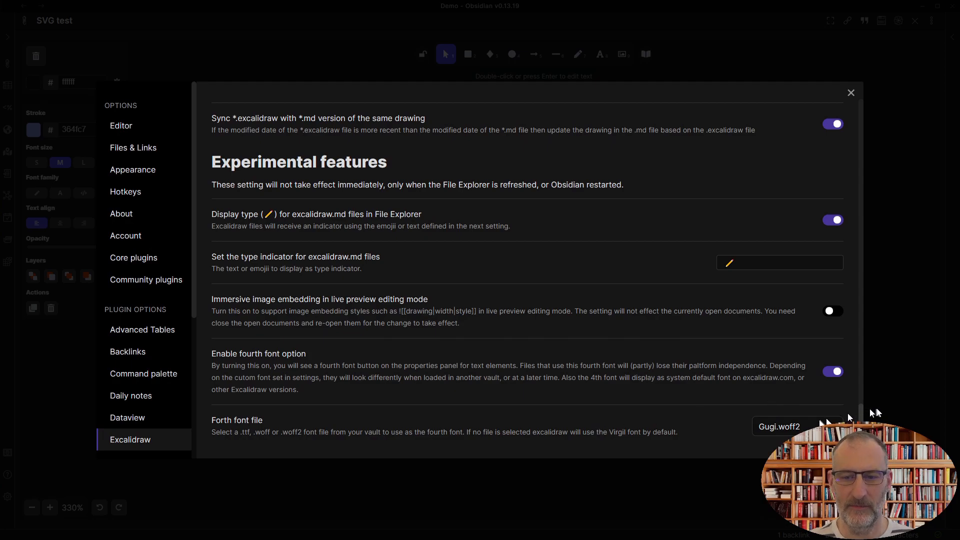
left_click(797, 426)
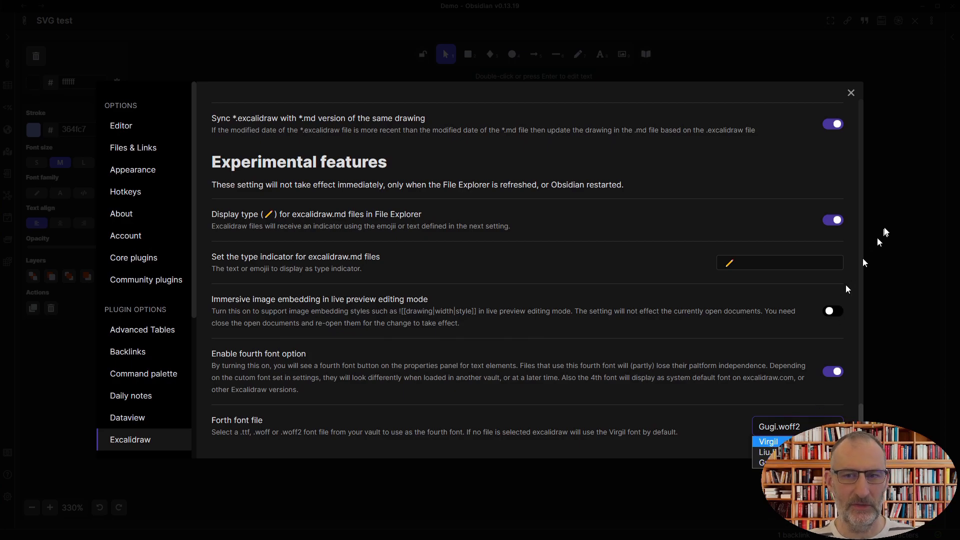
left_click(850, 92)
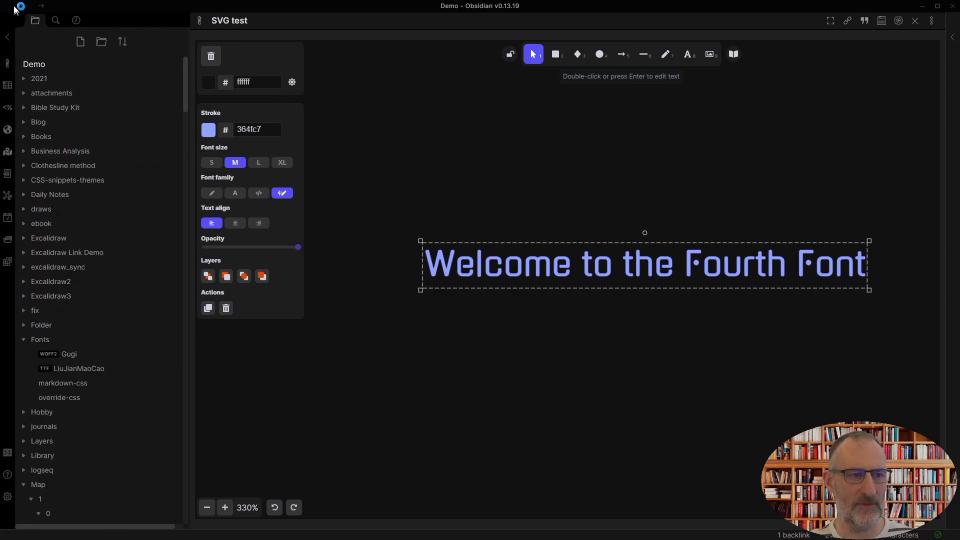
mouse_move(48, 64)
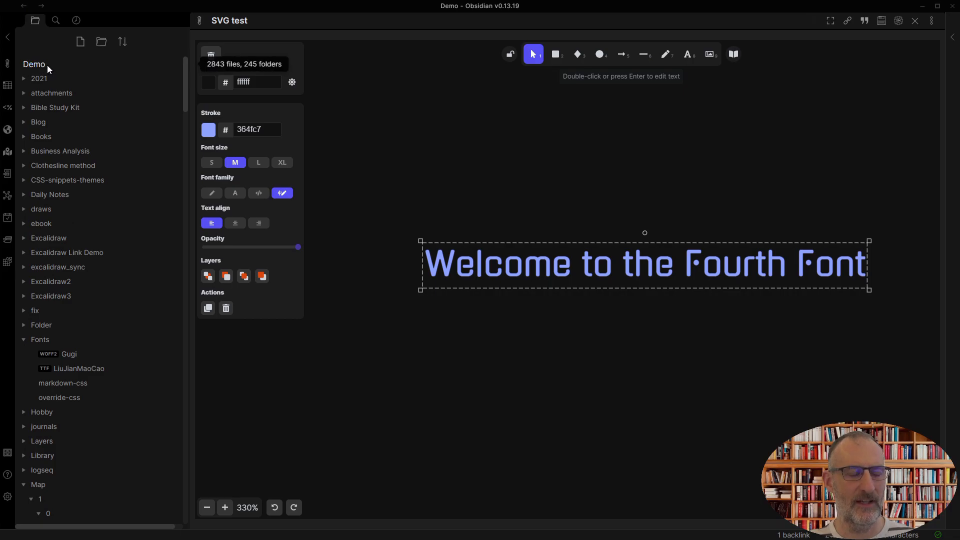
mouse_move(70, 354)
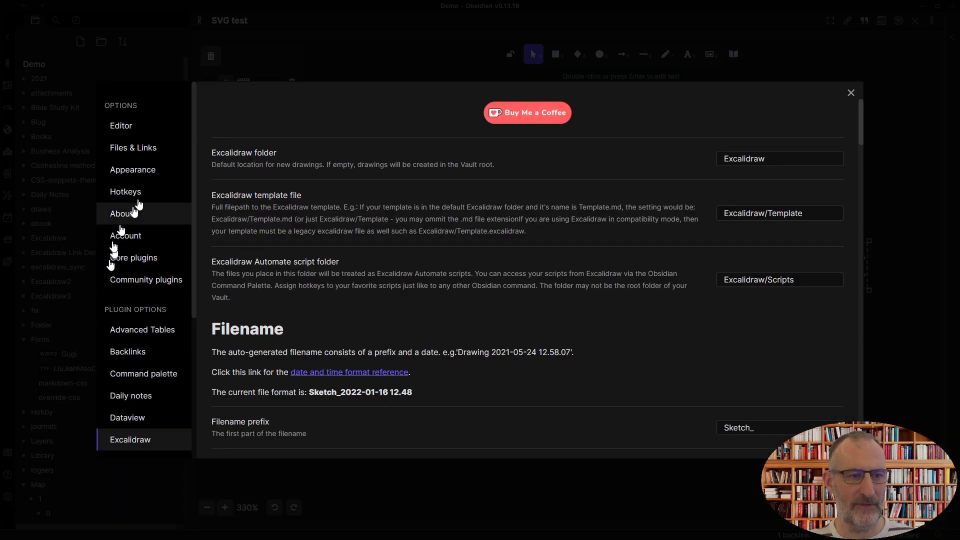
Step: Show the Files & Links settings where Detect all file extensions is enabled
left_click(133, 148)
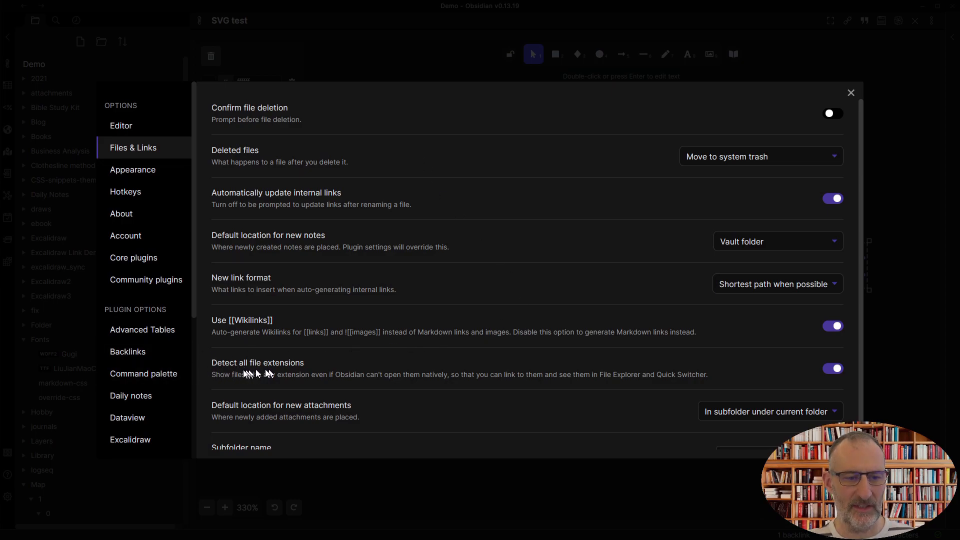
mouse_move(342, 376)
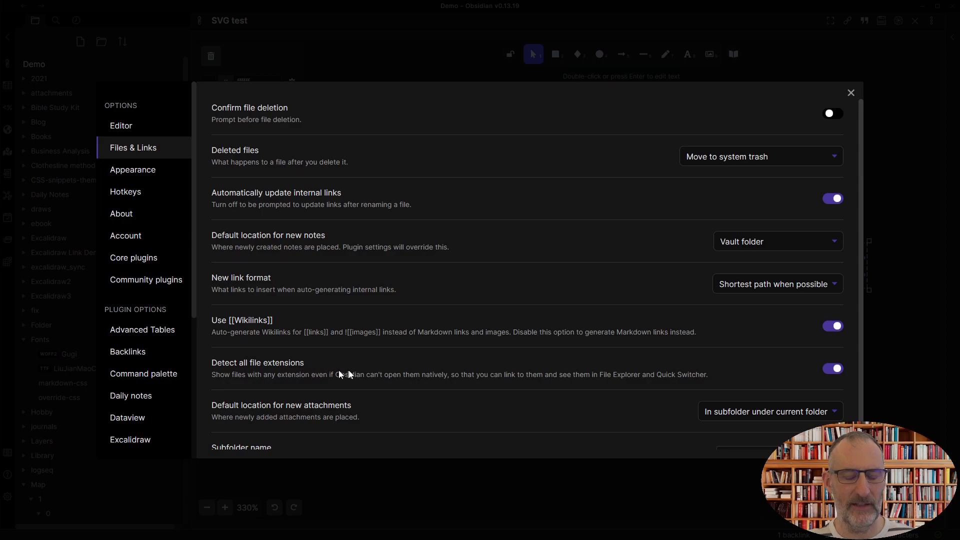
mouse_move(353, 375)
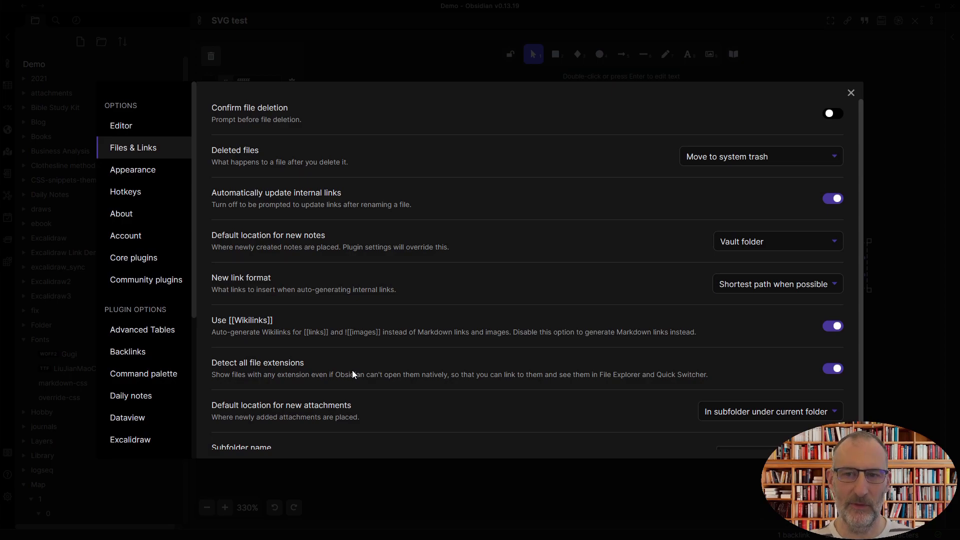
mouse_move(799, 402)
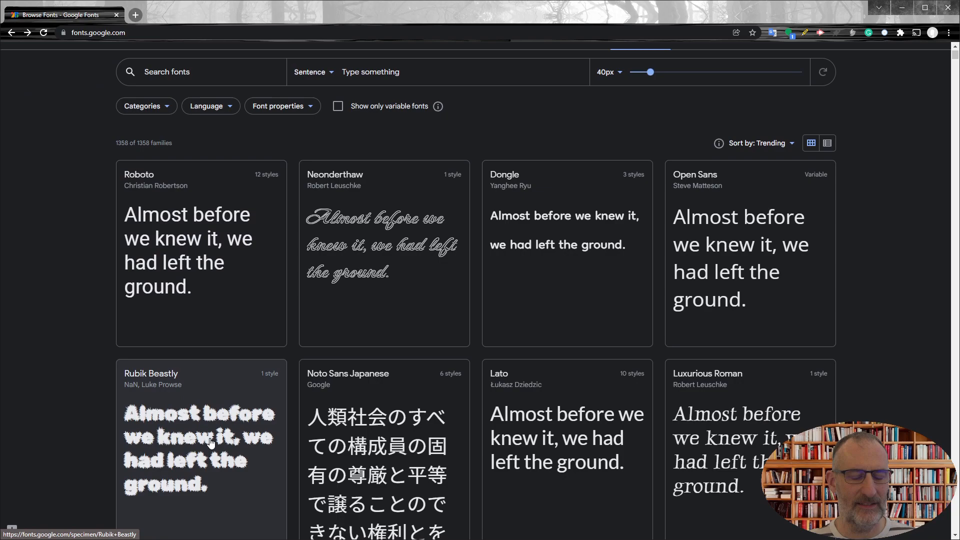
Step: Find Rubik Beastly in the catalogue and download its family as Rubik_Beastly.zip
scroll("down", 3)
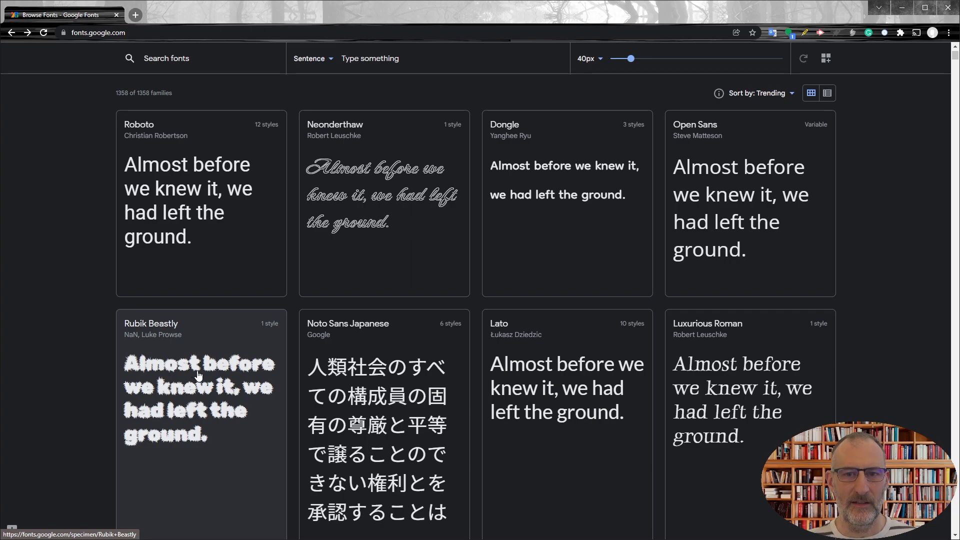
left_click(198, 375)
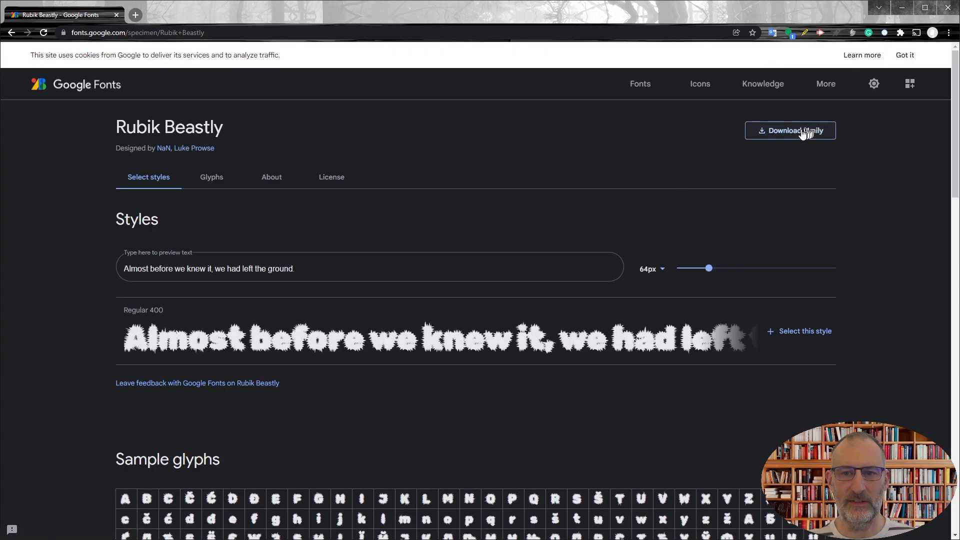
left_click(790, 130)
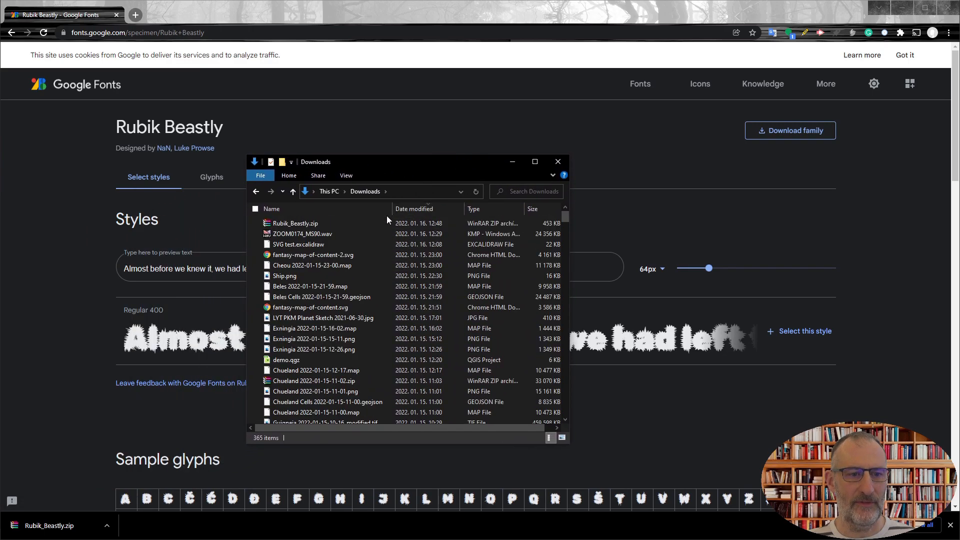
Step: Extract Rubik_Beastly.zip in Downloads and view its folder with RubikBeastly-Regular.ttf, then return to Obsidian
right_click(294, 223)
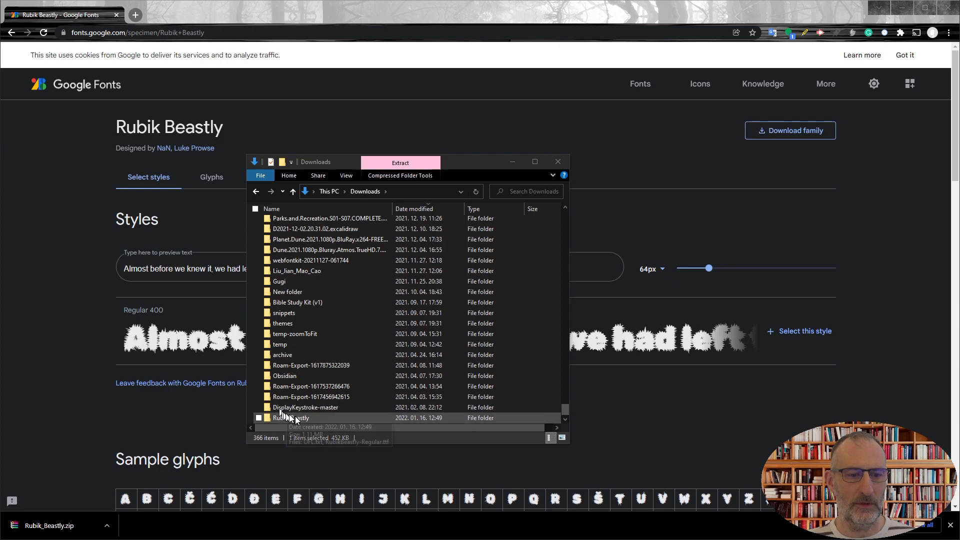
double_click(290, 418)
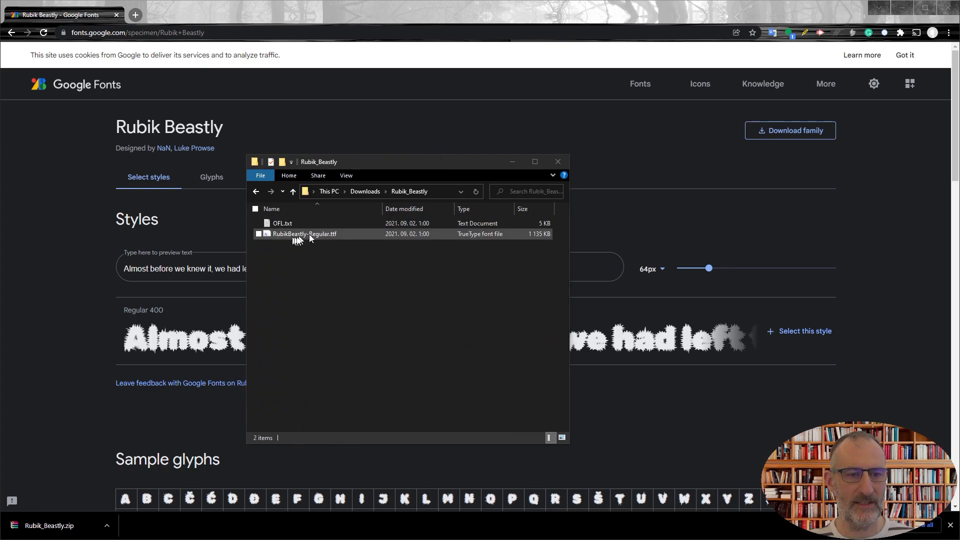
mouse_move(364, 151)
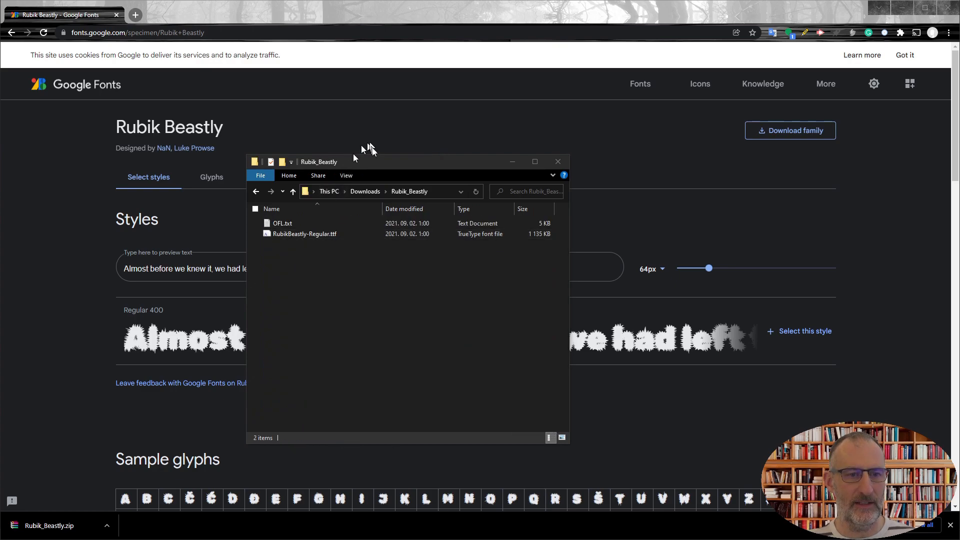
left_click(558, 161)
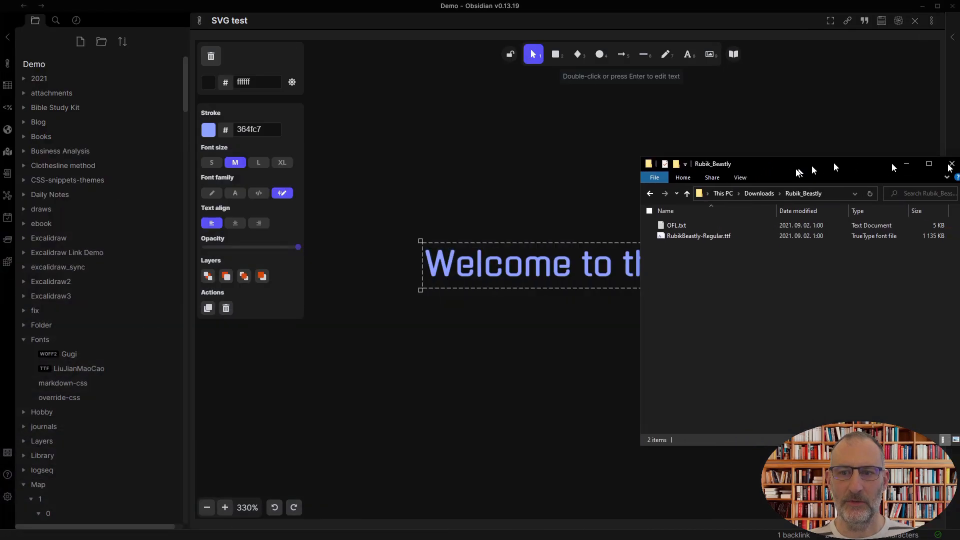
Step: Copy RubikBeastly-Regular.ttf from File Explorer into the vault's Fonts folder
left_click_drag(696, 236, 116, 339)
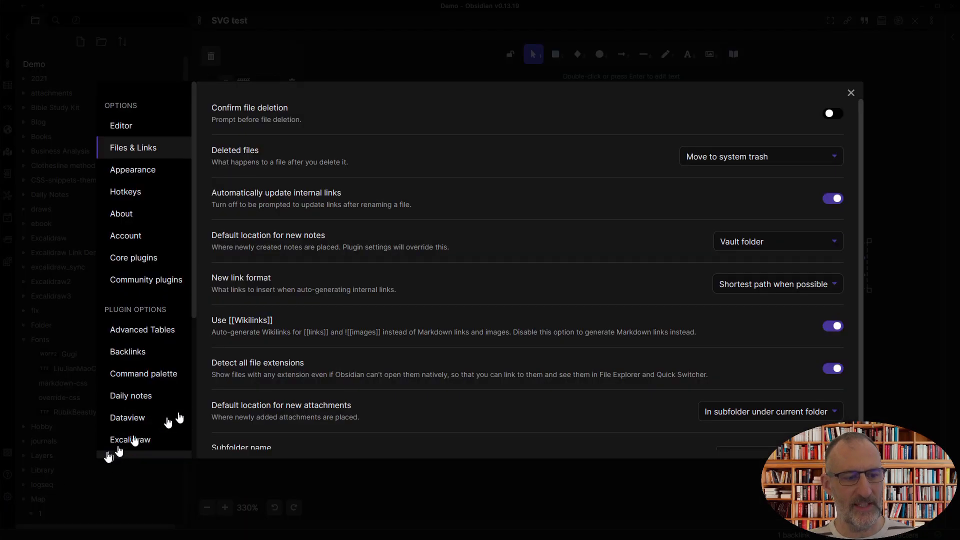
Step: Set the Excalidraw Forth font file to RubikBeastly-Regular.ttf
left_click(130, 440)
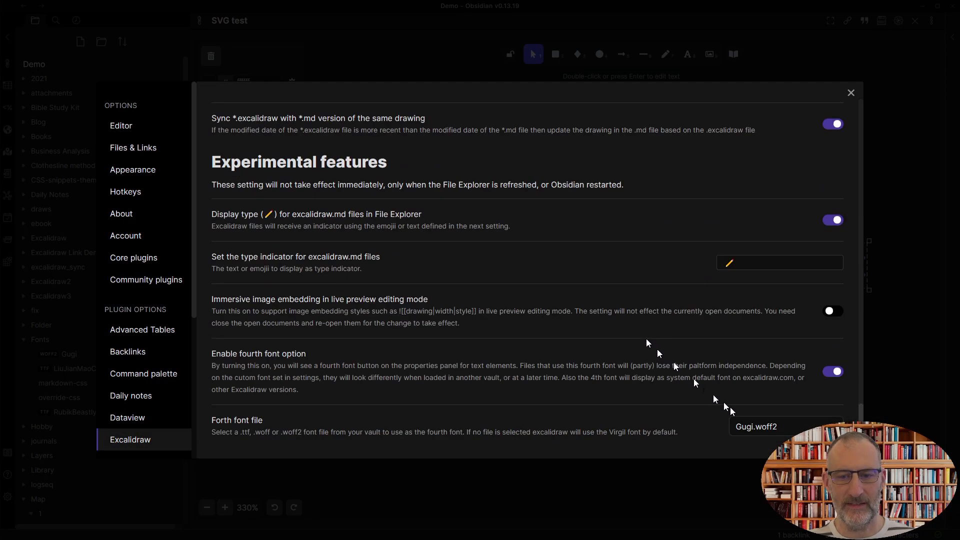
left_click(786, 426)
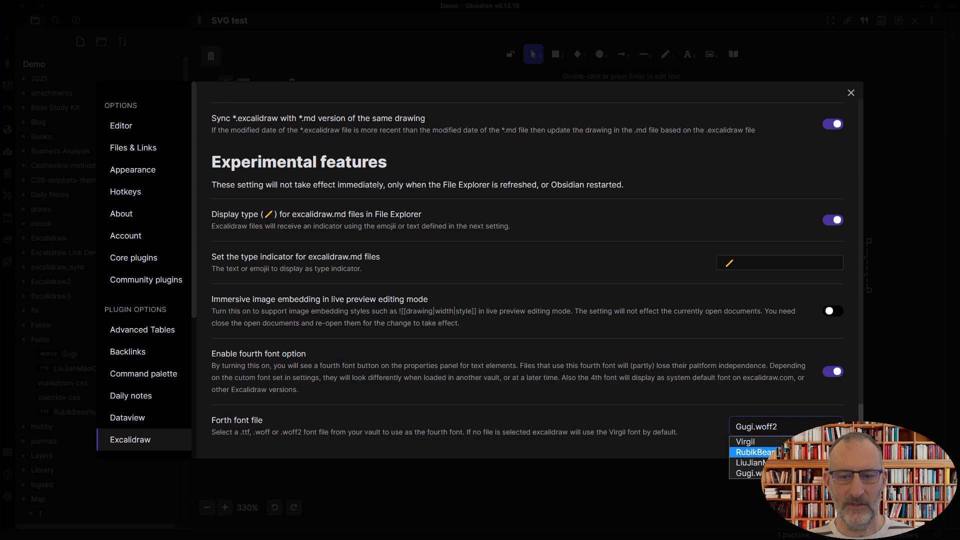
left_click(753, 452)
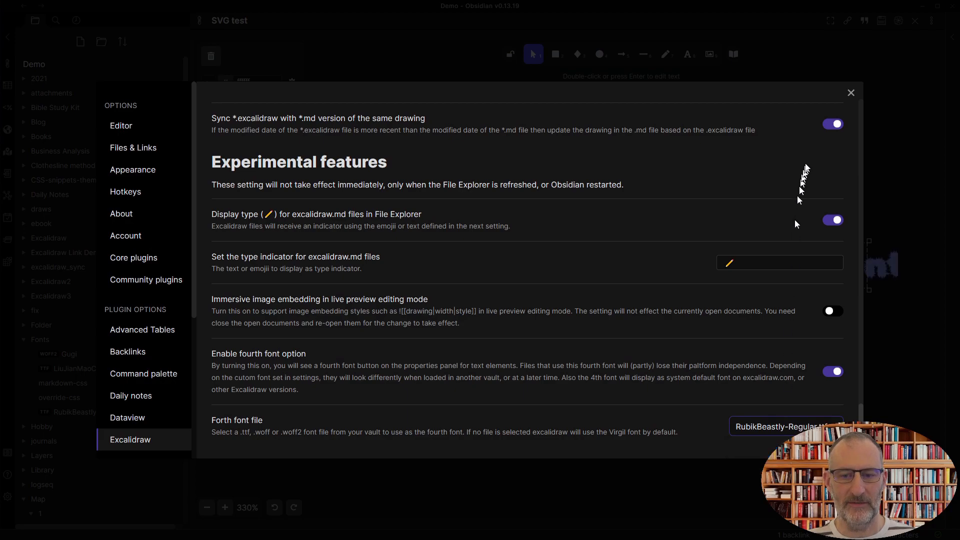
Step: Return to the drawing and reposition the 'Welcome to the Fourth Font' text, now rendered in Rubik Beastly
left_click(850, 92)
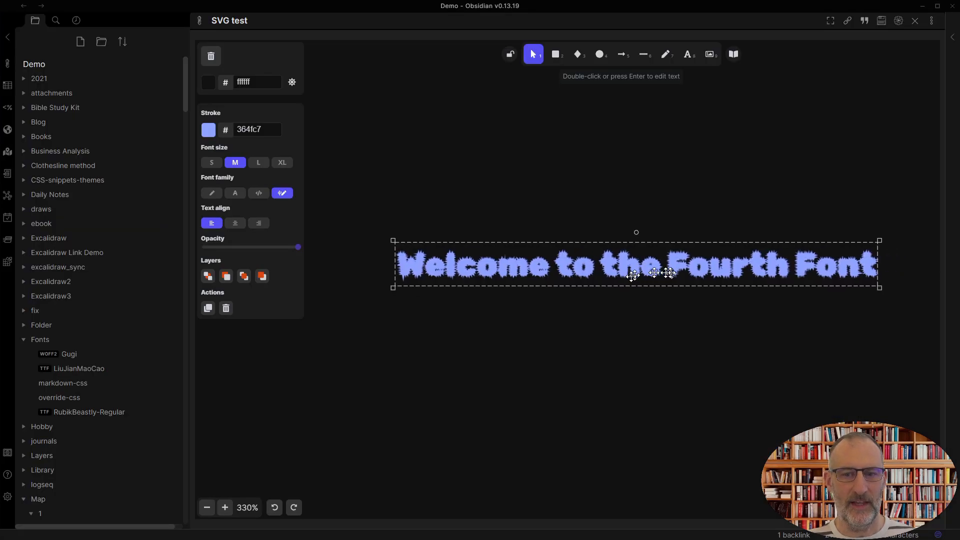
left_click_drag(636, 264, 563, 283)
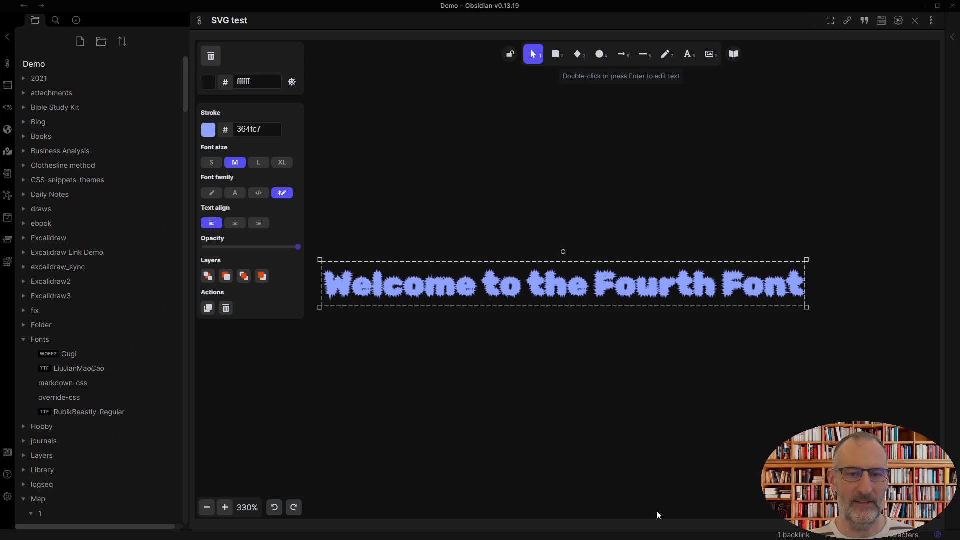